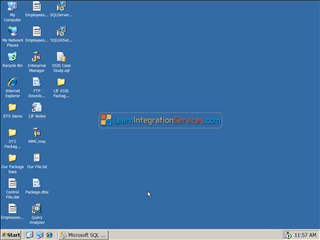
Step: Launch SQL Server Business Intelligence Development Studio from the Start menu
click(12, 232)
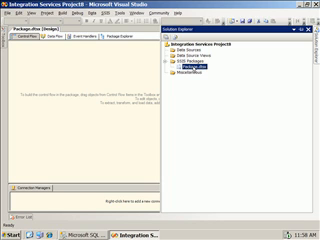
Step: Show the Toolbox's Control Flow Items and scroll through its tasks and containers
click(10, 18)
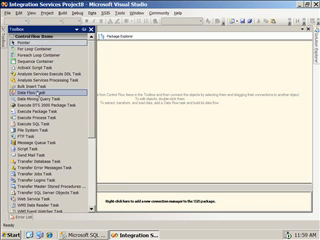
scroll(down, 3)
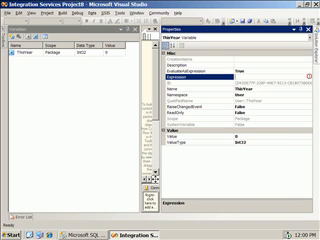
Step: Open SQL Server 2005 Books Online alongside Visual Studio for reference
click(12, 232)
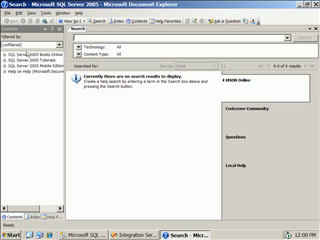
Step: Search Books Online for the 'Using Expressions in Packages' topic and read through it
text(text)
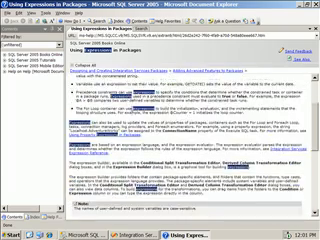
scroll(down, 3)
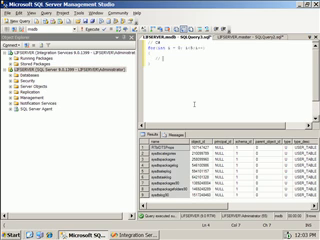
Step: Write the query 'do something' in a new Management Studio query window
text(do something)
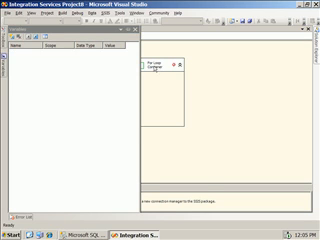
right_click(156, 70)
text(@i < 5)
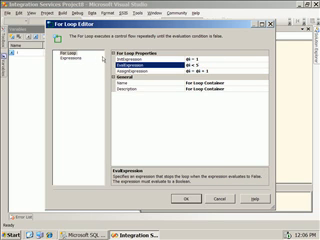
Step: Show the Expressions page of the For Loop Editor
click(76, 64)
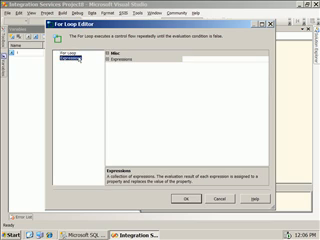